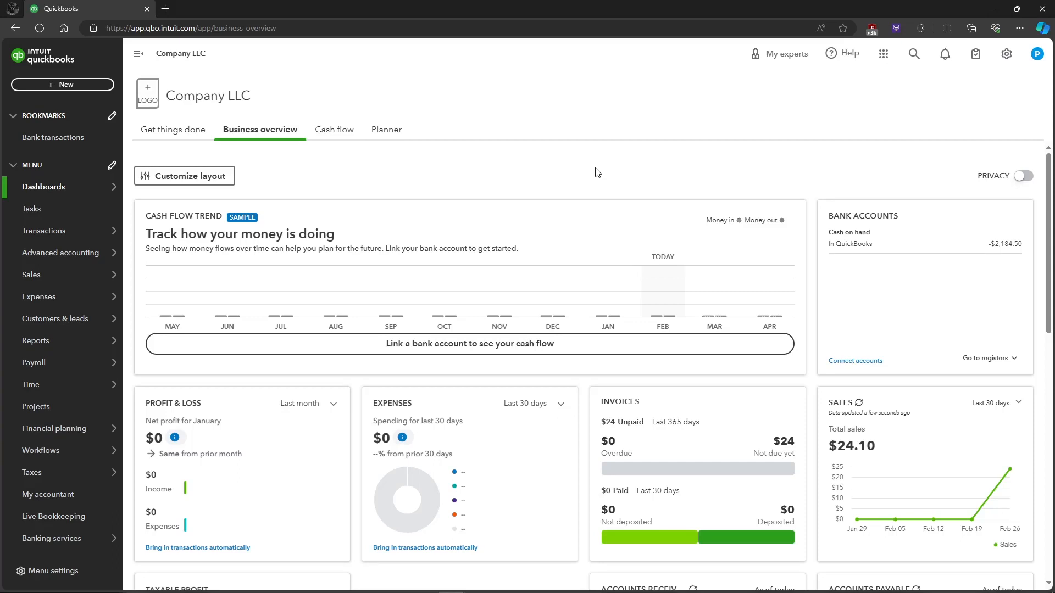
pyautogui.moveTo(443, 175)
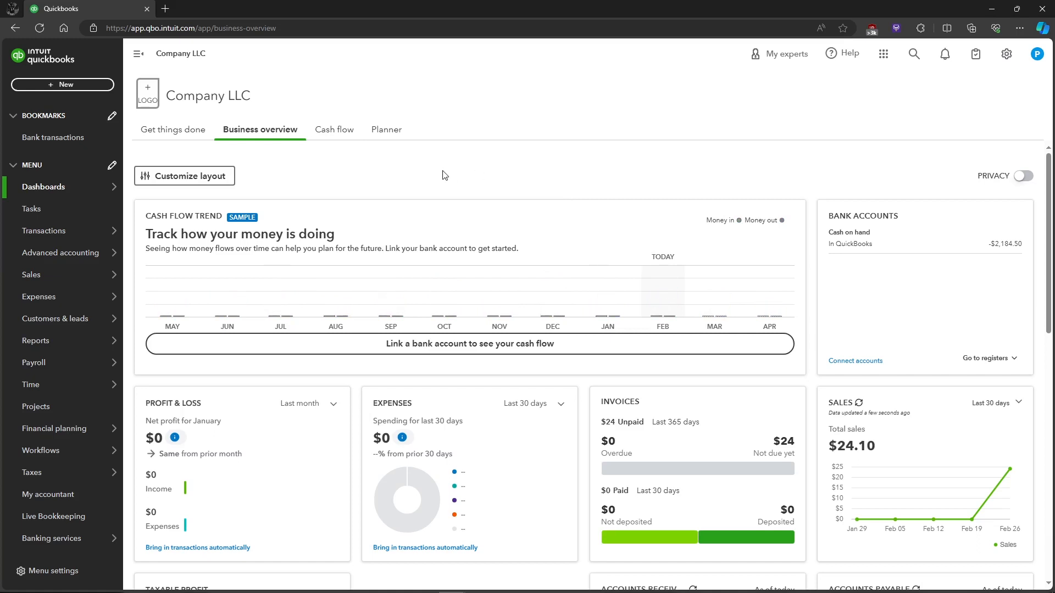
pyautogui.moveTo(99, 99)
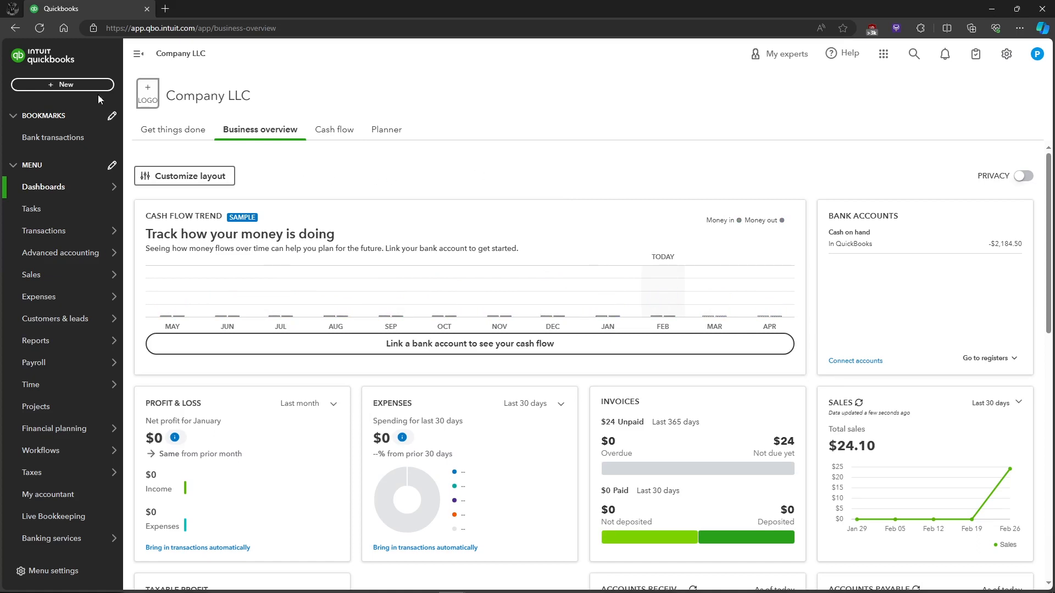
pyautogui.moveTo(93, 89)
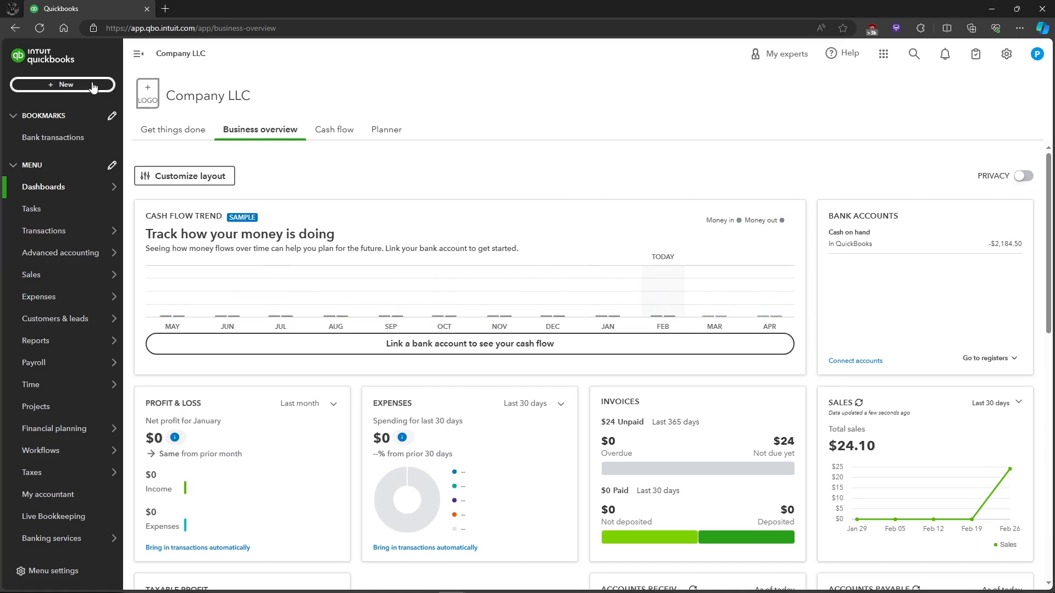
# Step: Open the + New create menu from the left sidebar
pyautogui.click(62, 85)
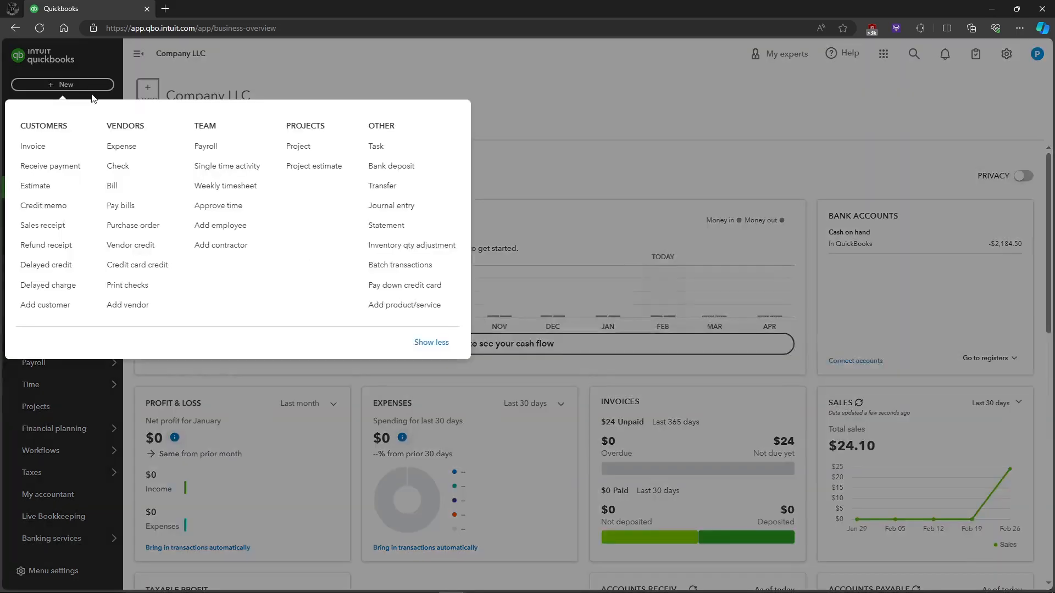
pyautogui.moveTo(46, 244)
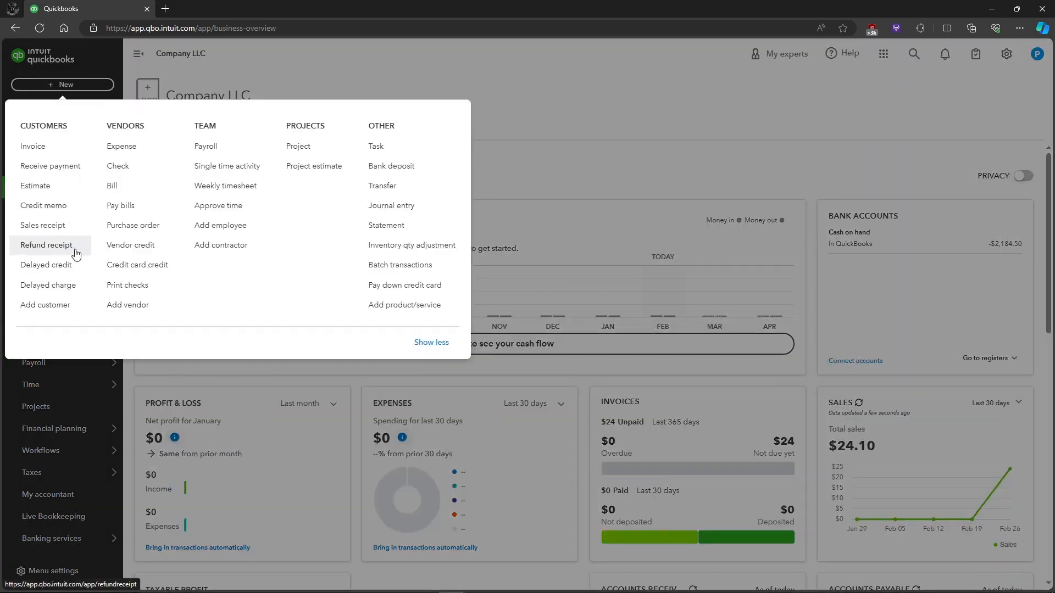
# Step: Start refund receipt #1003 and select George as the customer
pyautogui.click(46, 244)
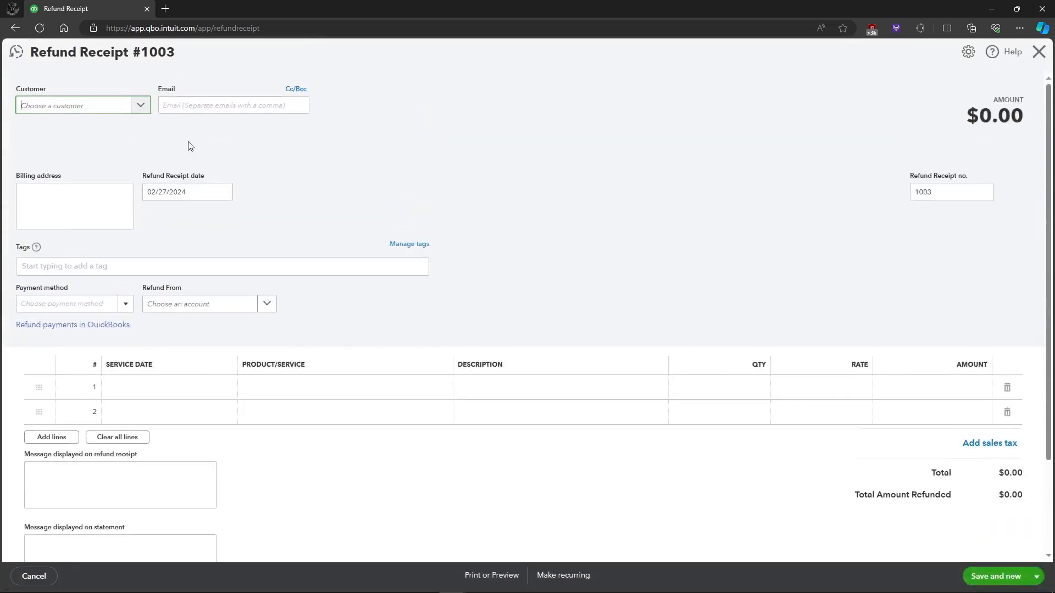
pyautogui.moveTo(116, 72)
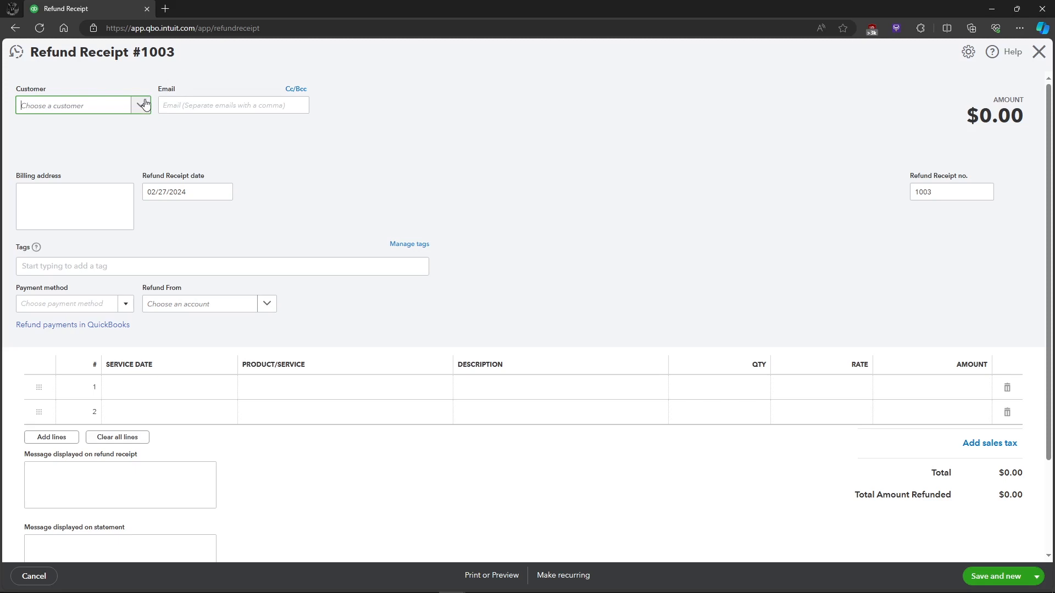
pyautogui.moveTo(142, 112)
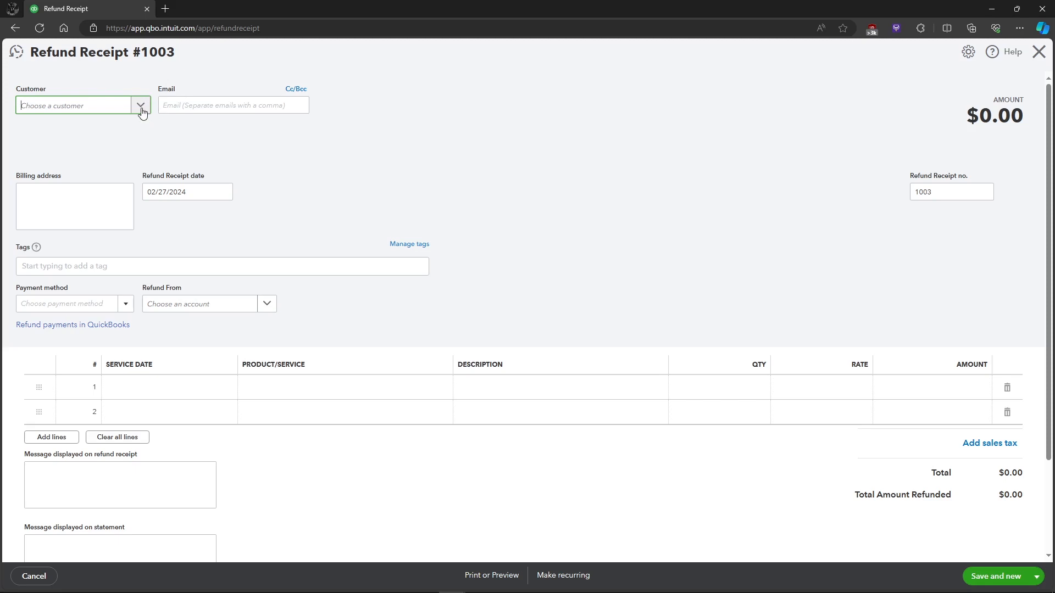
pyautogui.click(141, 105)
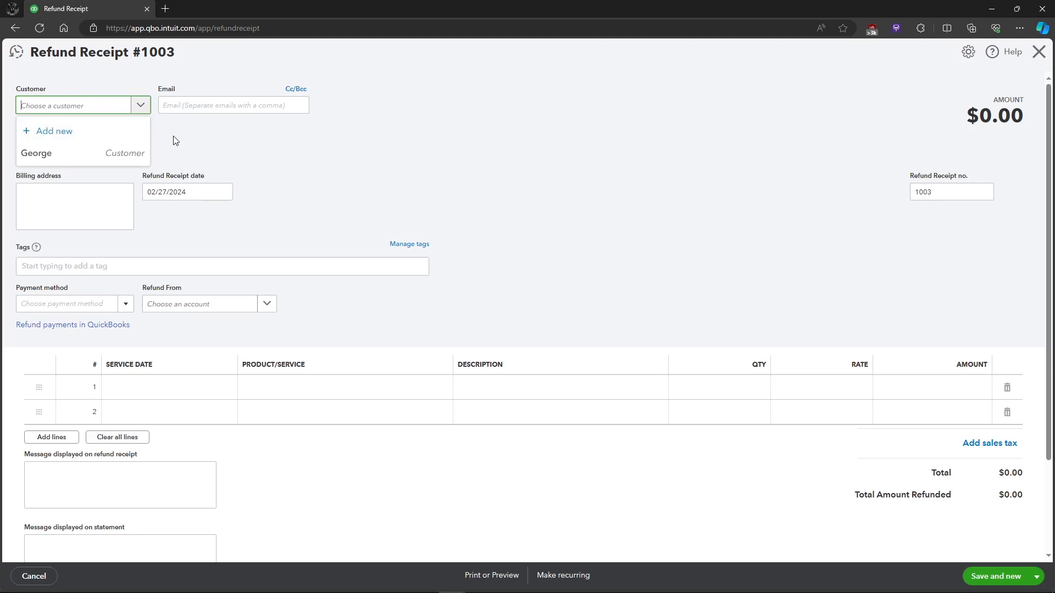
pyautogui.moveTo(131, 157)
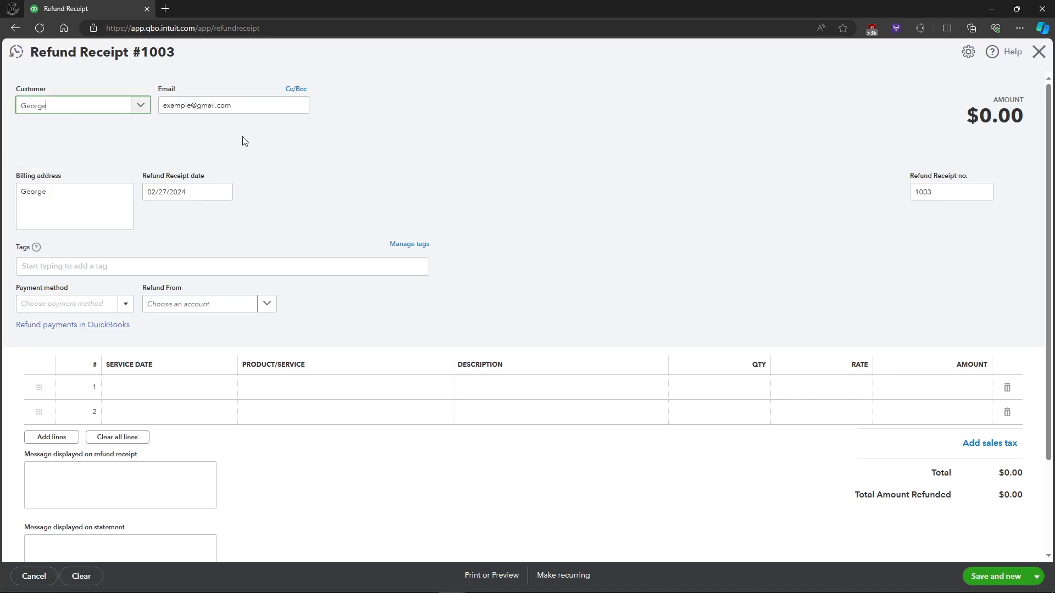
pyautogui.scroll(-3)
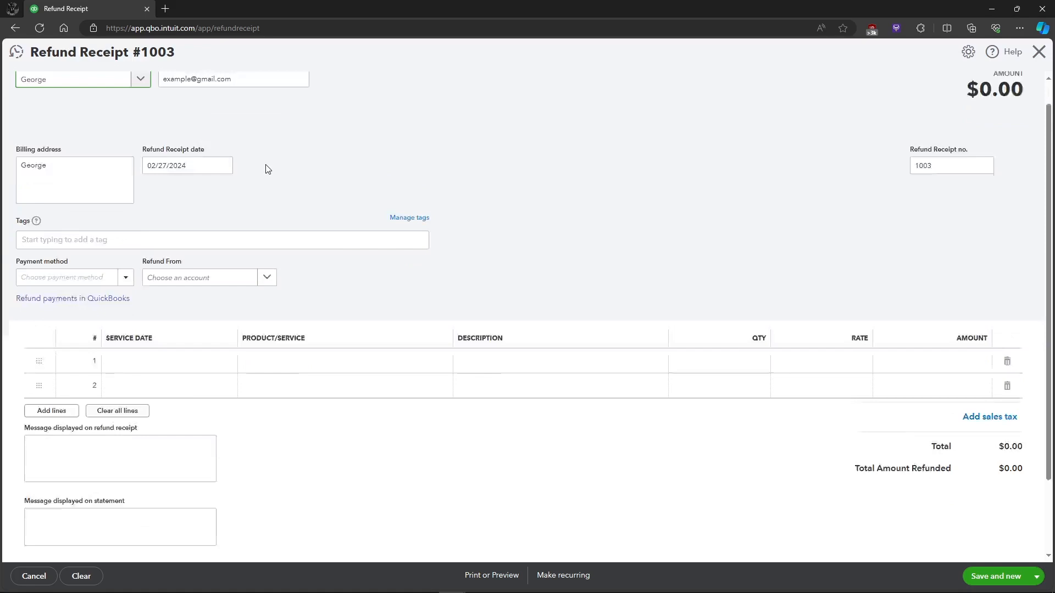
pyautogui.scroll(-3)
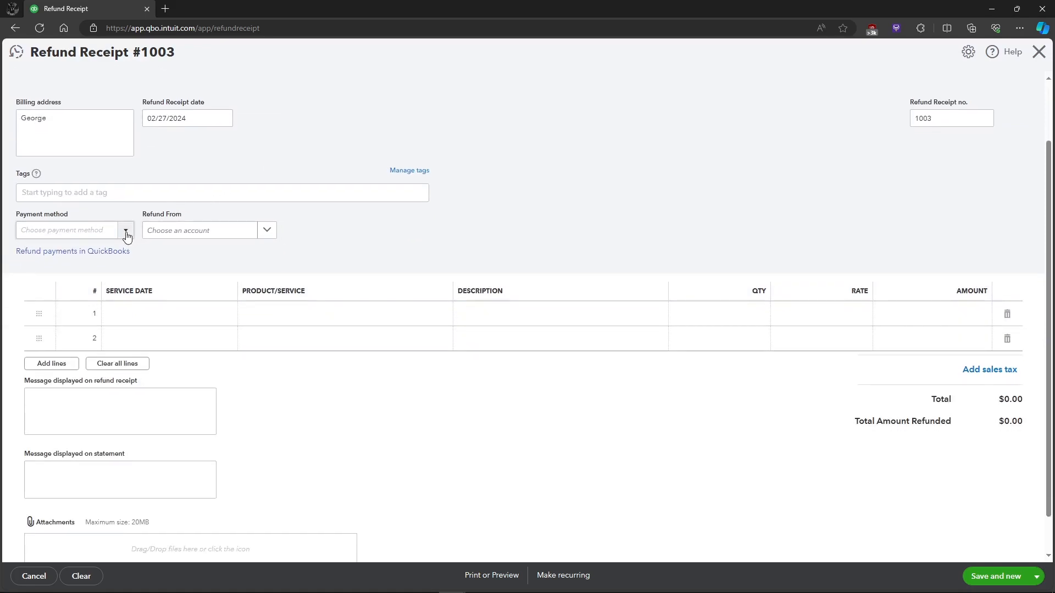
# Step: Set payment method to Cash and refund from the Cash on hand account
pyautogui.click(125, 230)
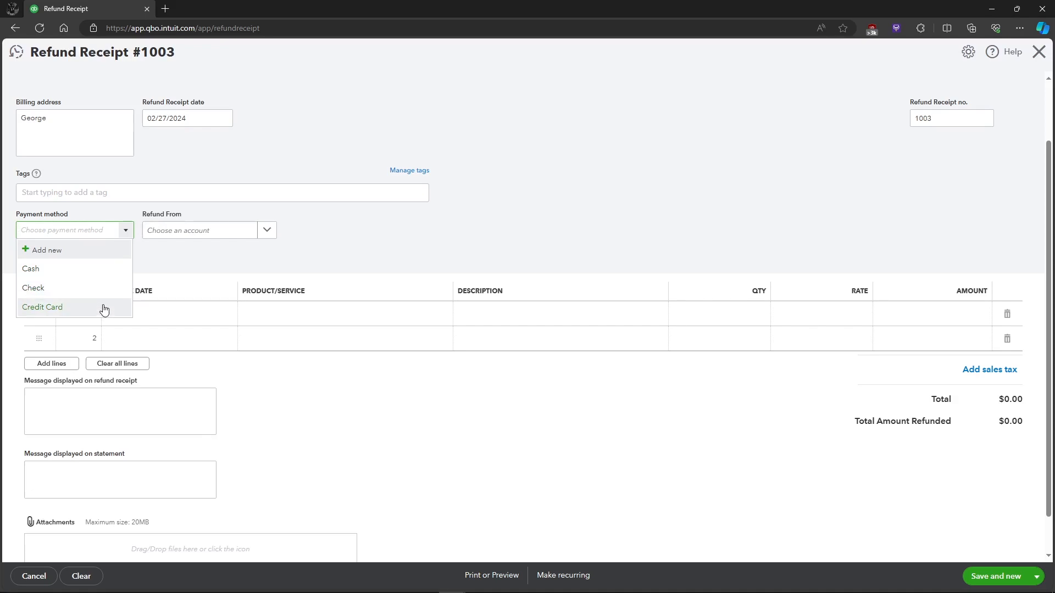
pyautogui.moveTo(106, 276)
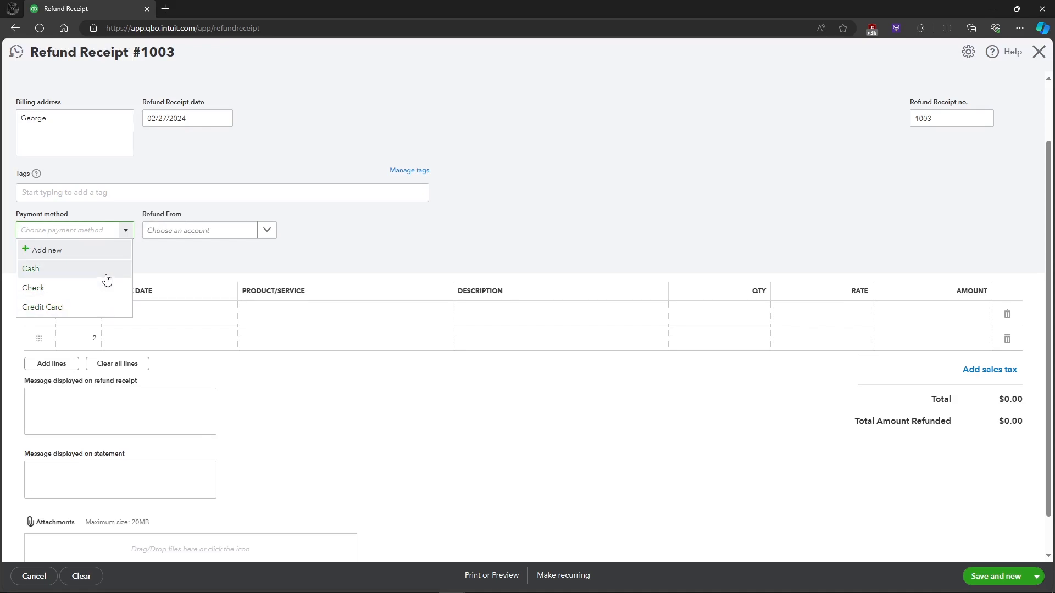
pyautogui.click(30, 268)
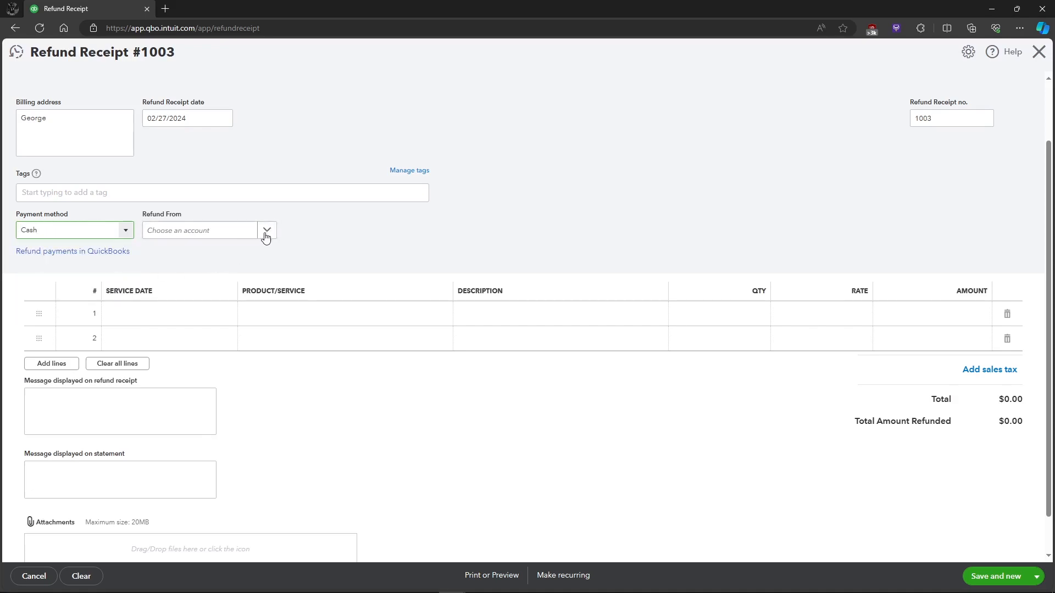
pyautogui.moveTo(259, 233)
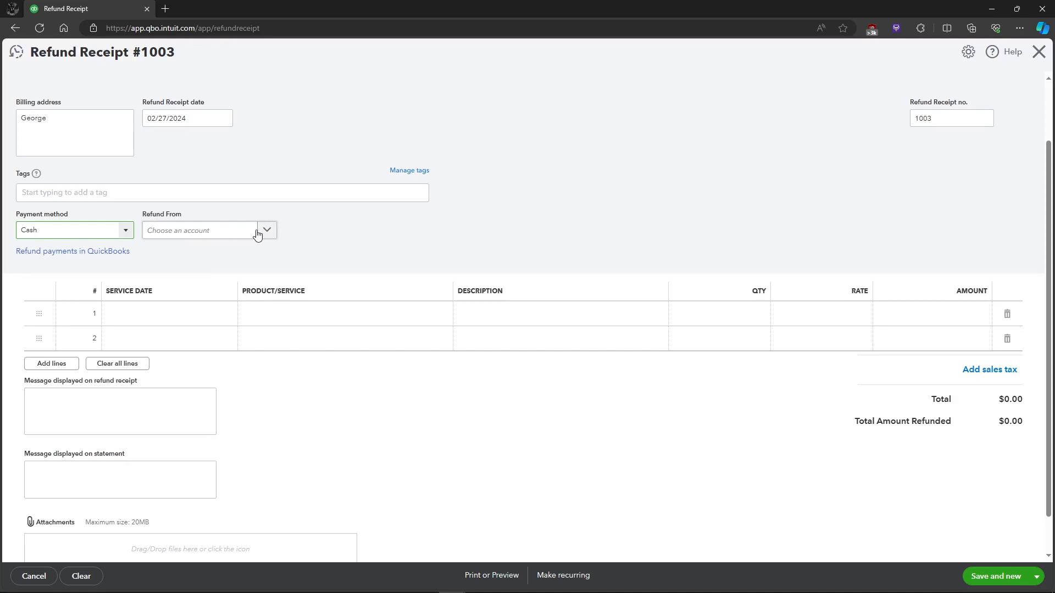
pyautogui.click(266, 230)
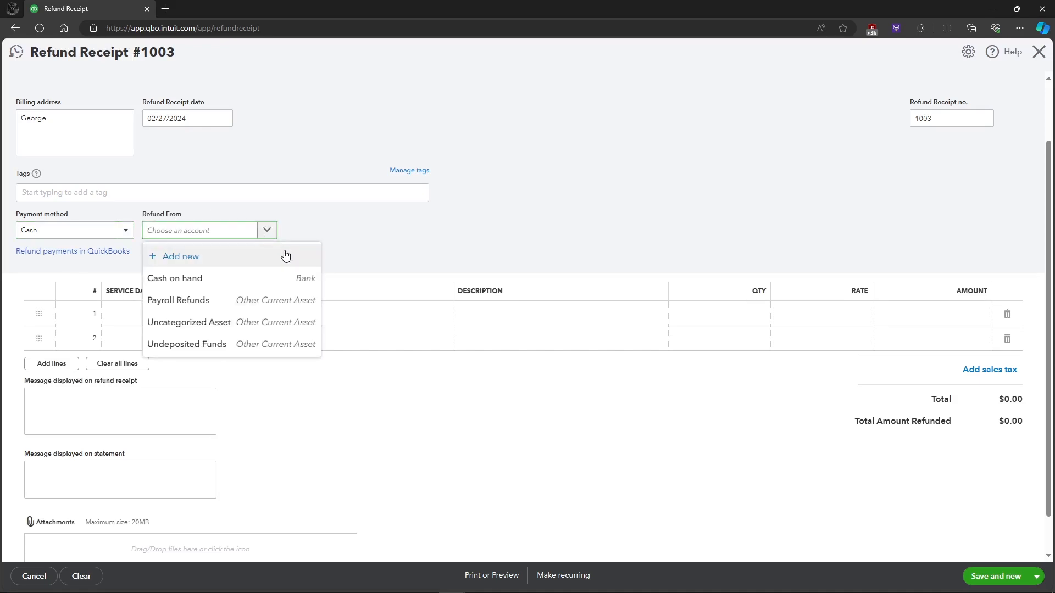
pyautogui.moveTo(258, 282)
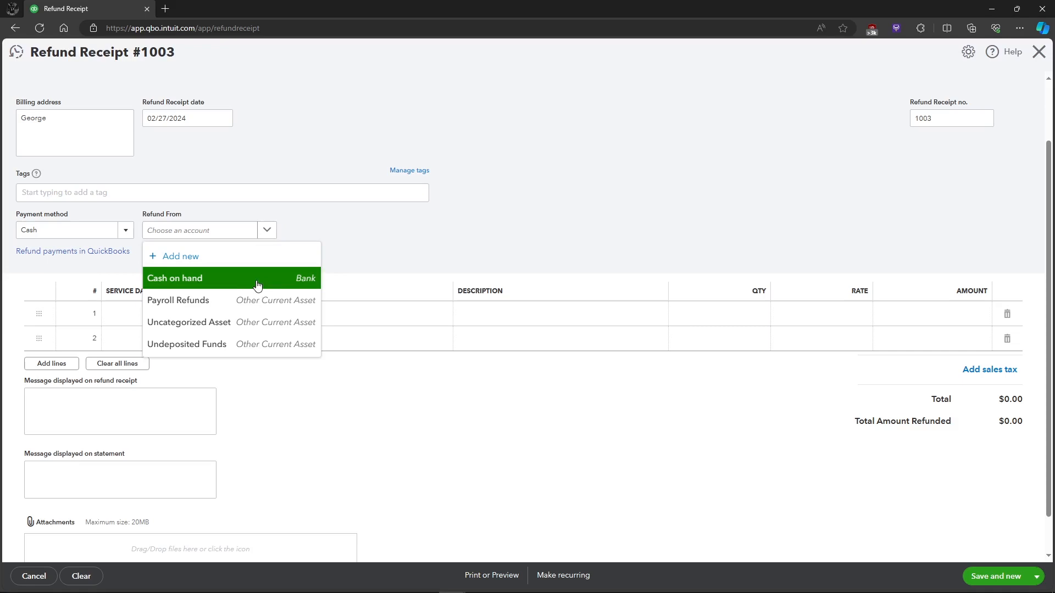
pyautogui.click(174, 278)
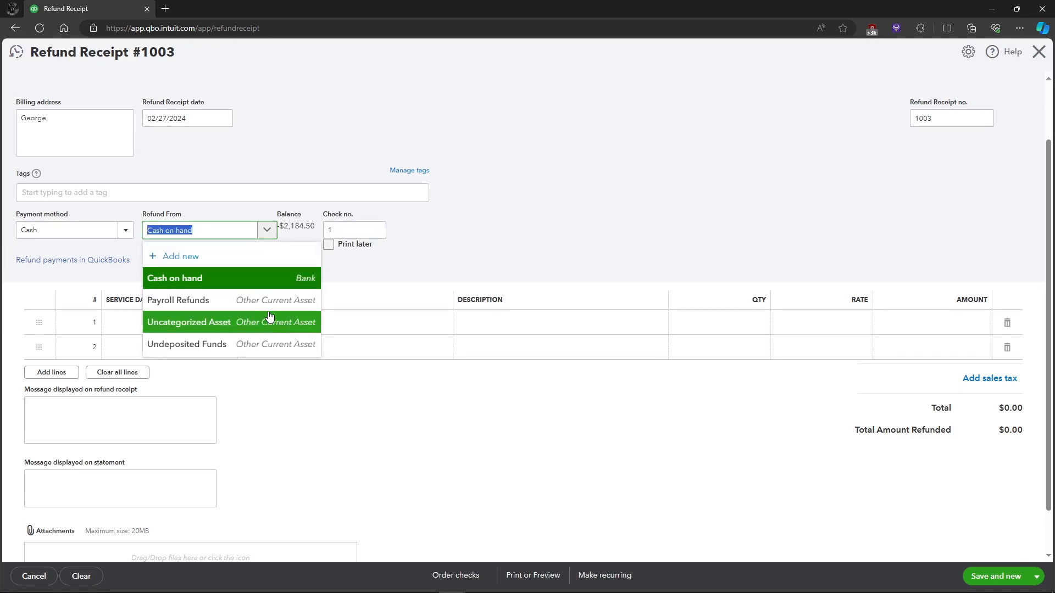
pyautogui.click(174, 278)
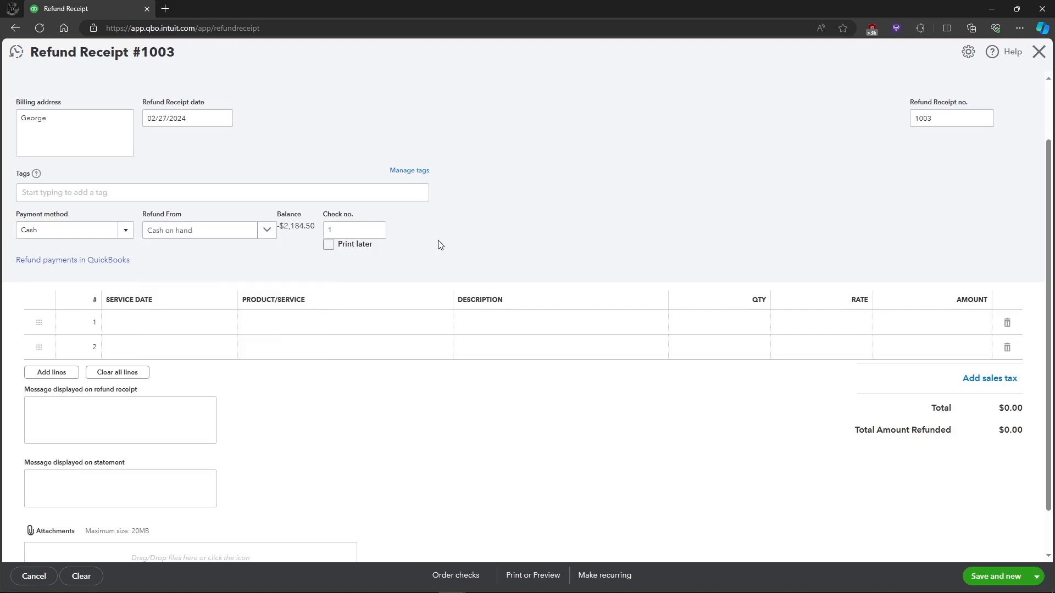
pyautogui.moveTo(186, 331)
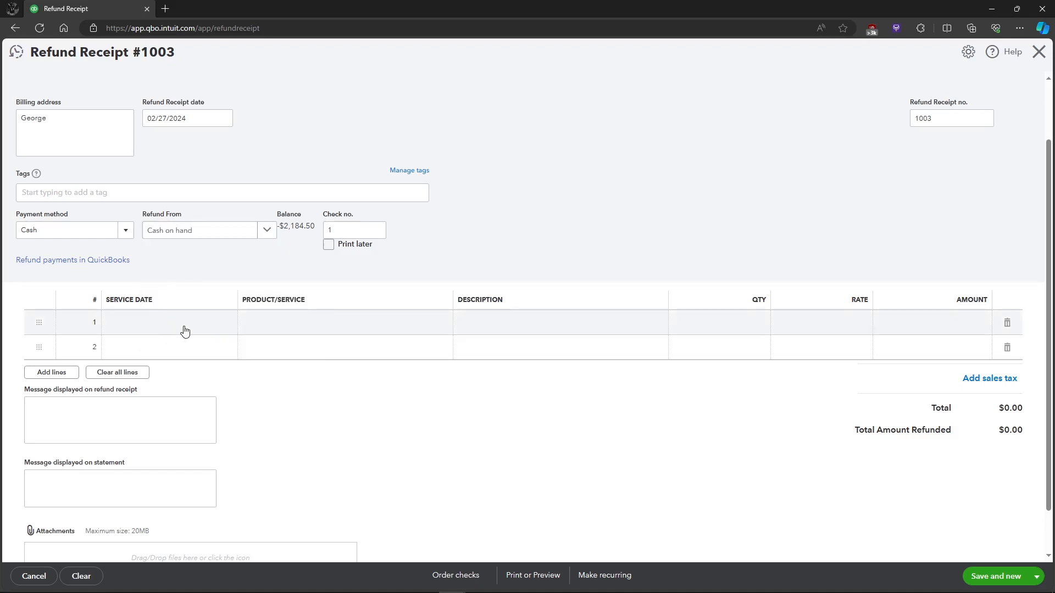
# Step: Fill line 1 with date 02/09/2024, product Services, and rate 24
pyautogui.click(168, 323)
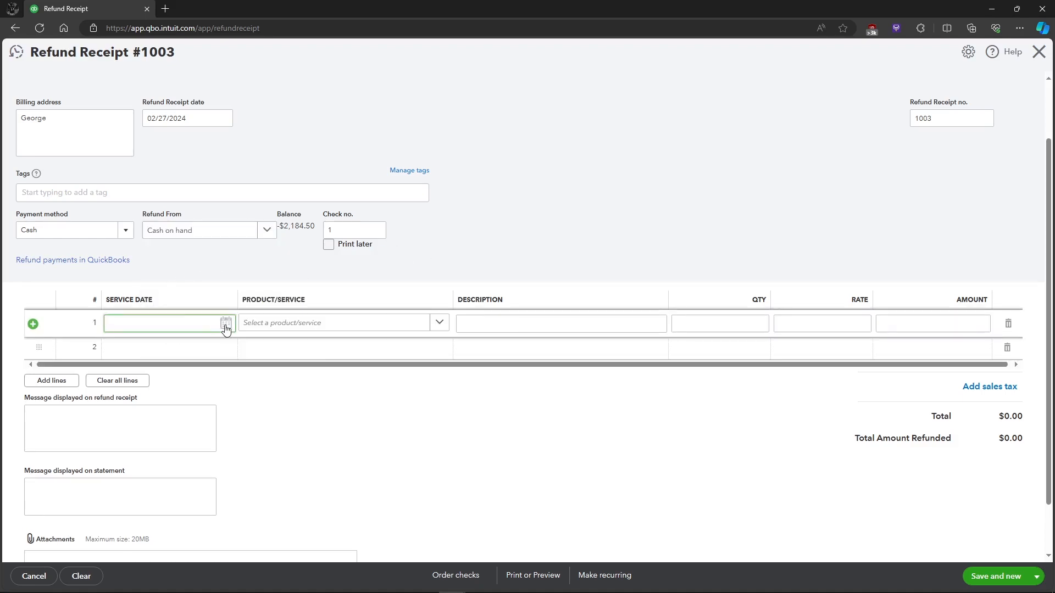
pyautogui.click(226, 323)
pyautogui.write('02/09/2024')
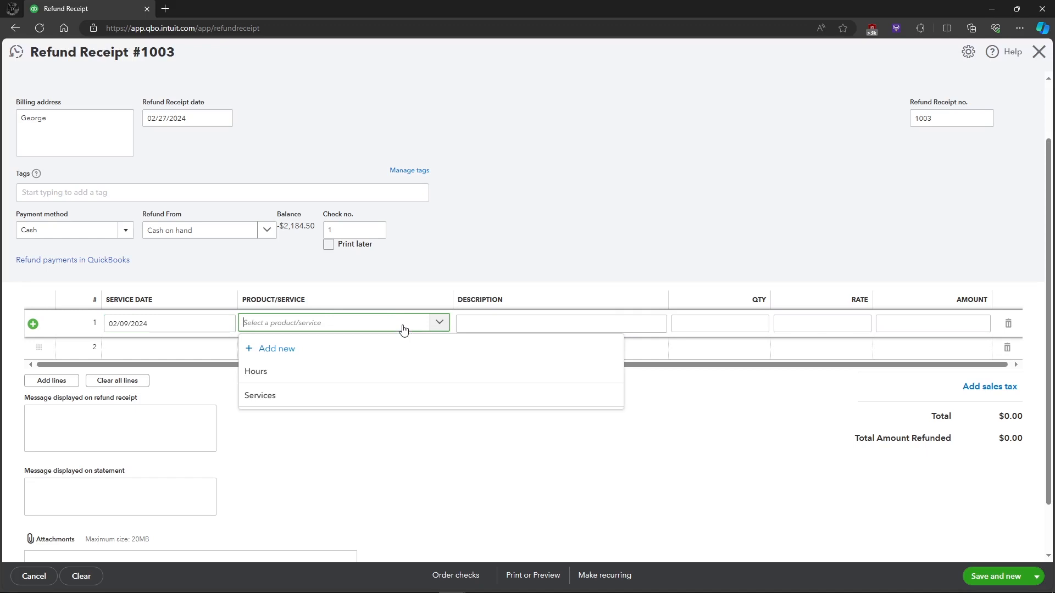
pyautogui.click(259, 396)
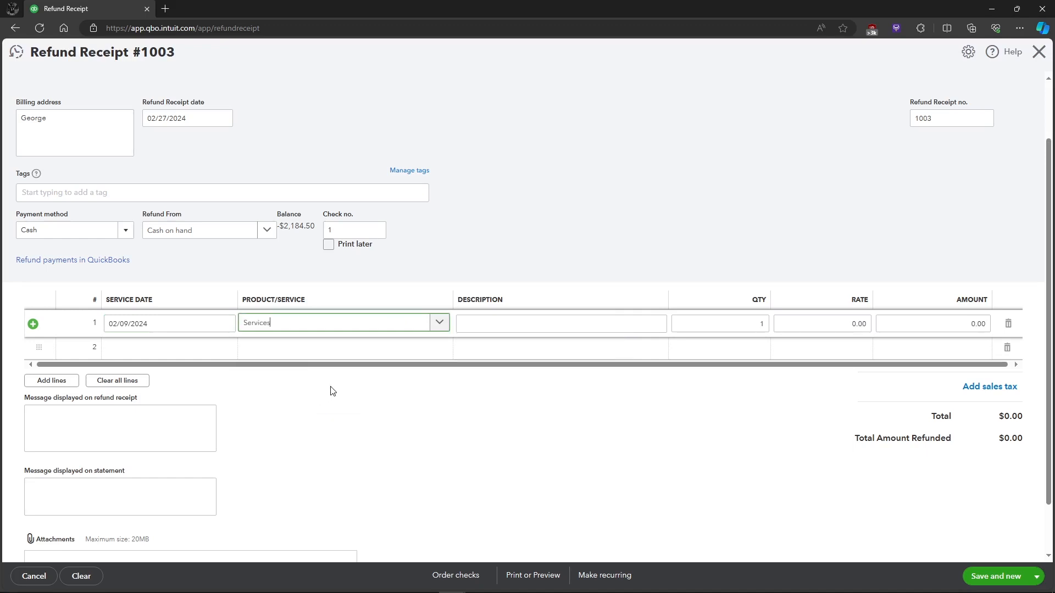
pyautogui.click(560, 323)
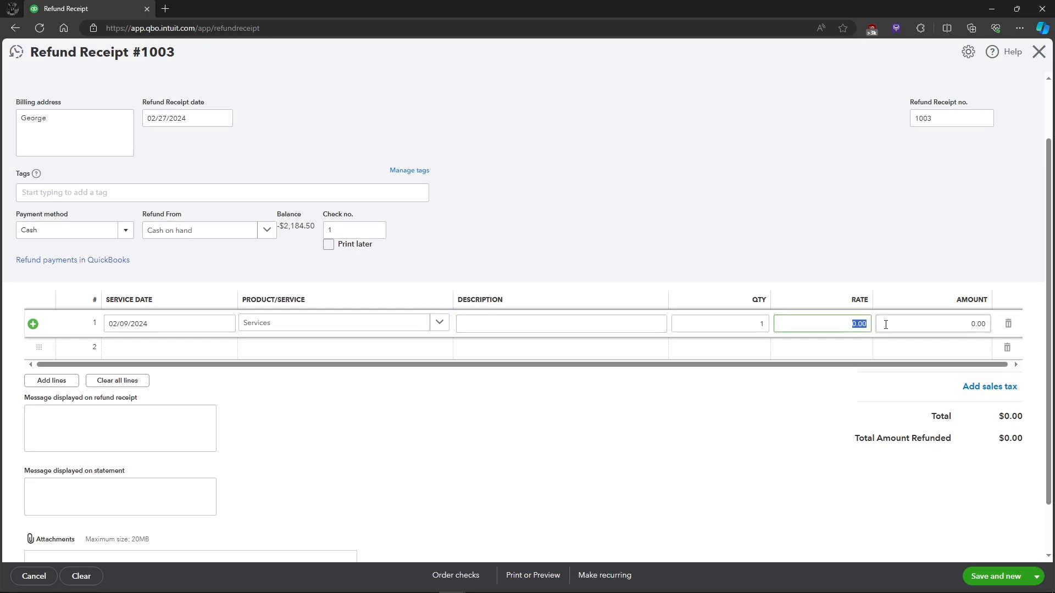
pyautogui.write('24')
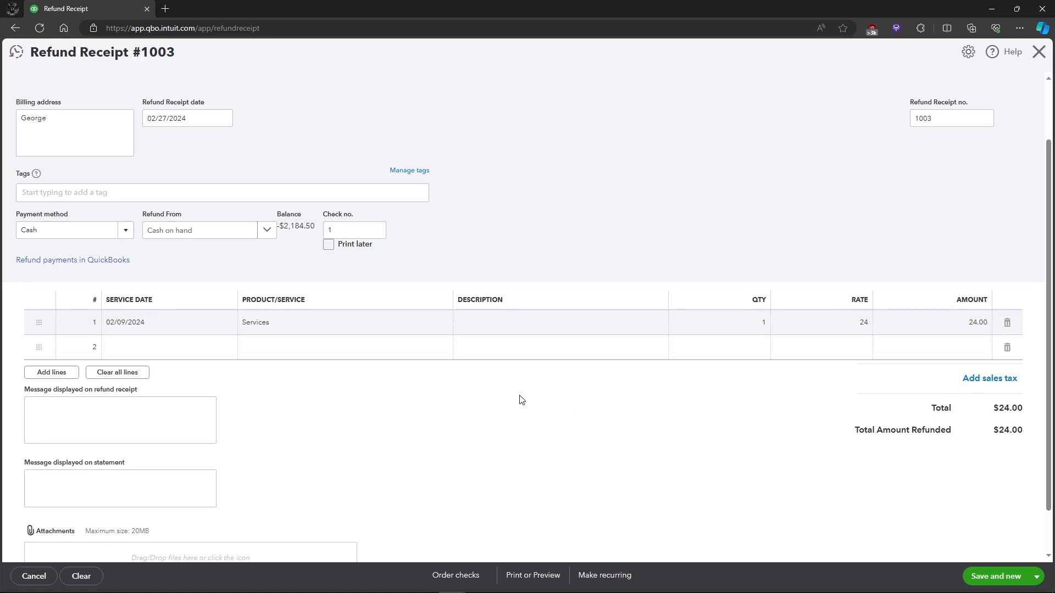
pyautogui.scroll(-3)
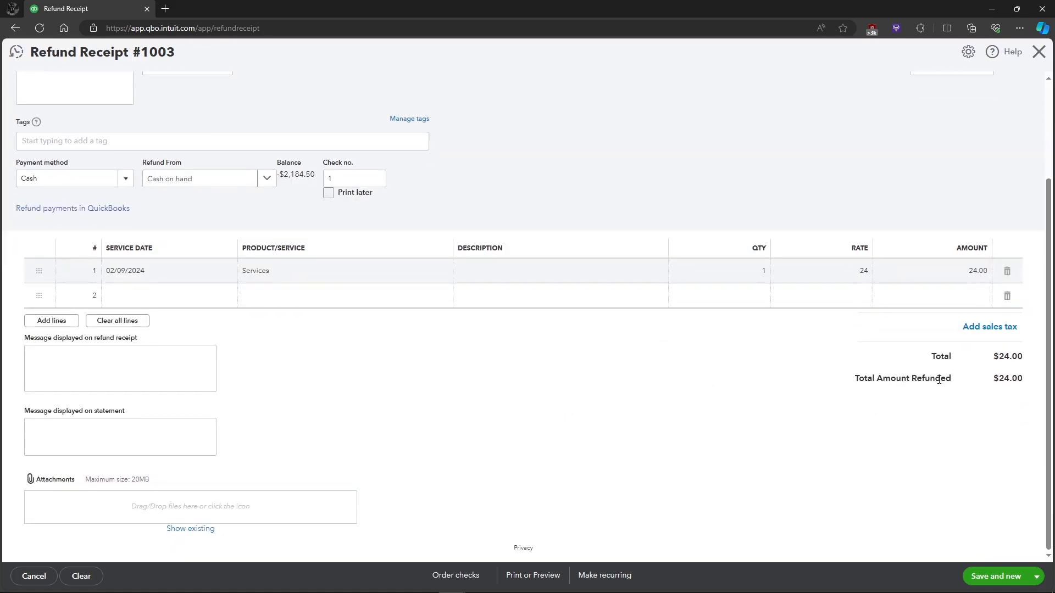
pyautogui.moveTo(480, 401)
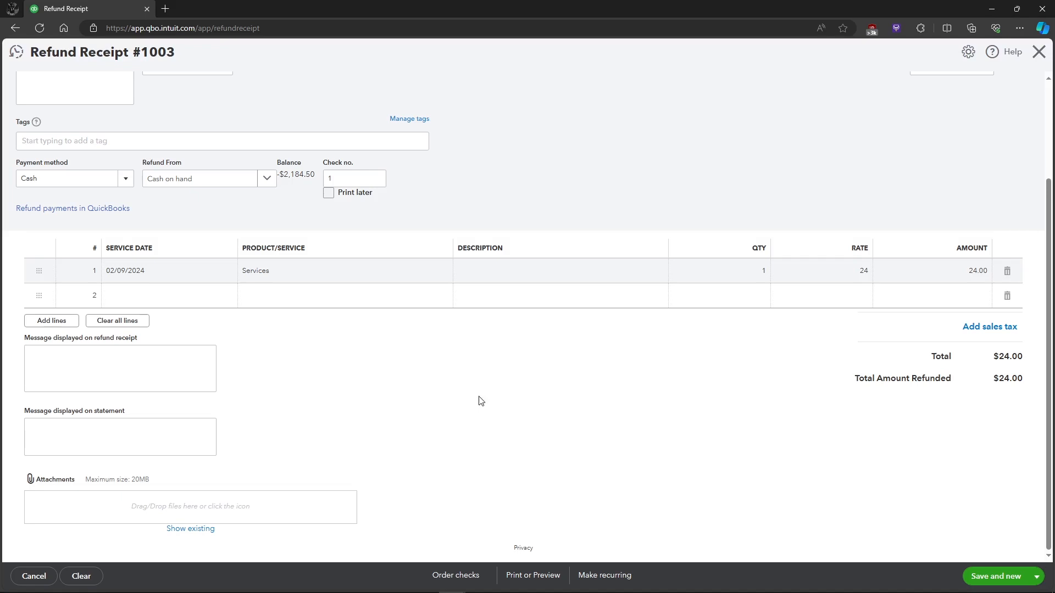
pyautogui.moveTo(1015, 584)
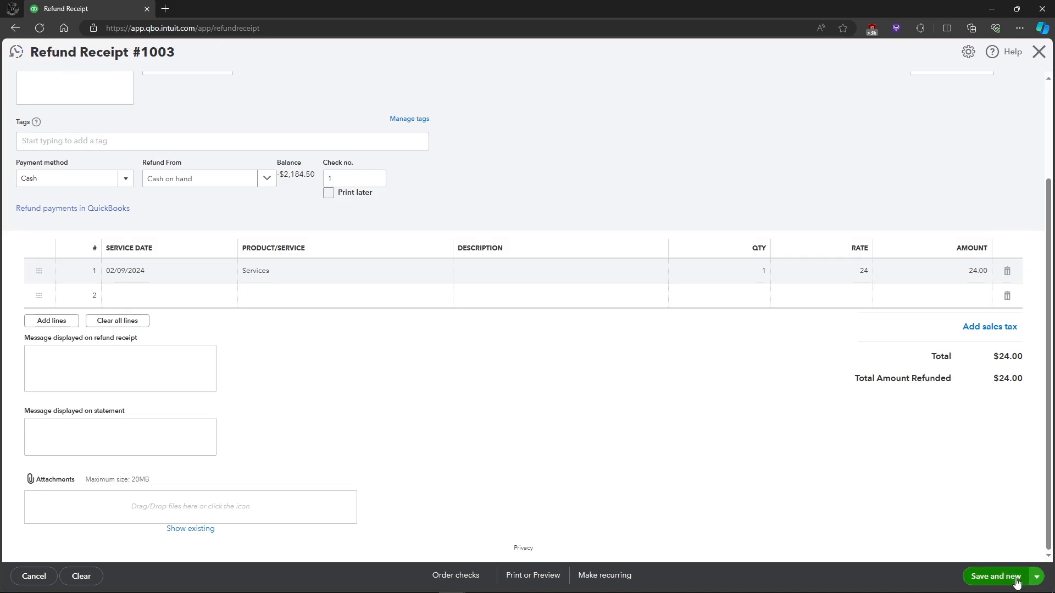
# Step: Save refund receipt #1003 with Save and new
pyautogui.click(995, 580)
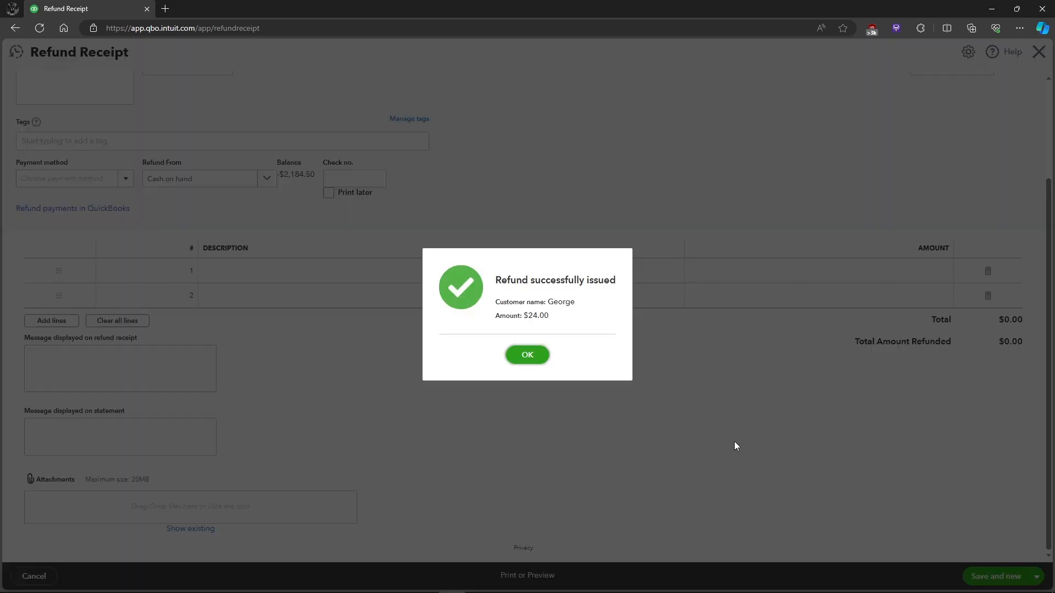
pyautogui.moveTo(592, 314)
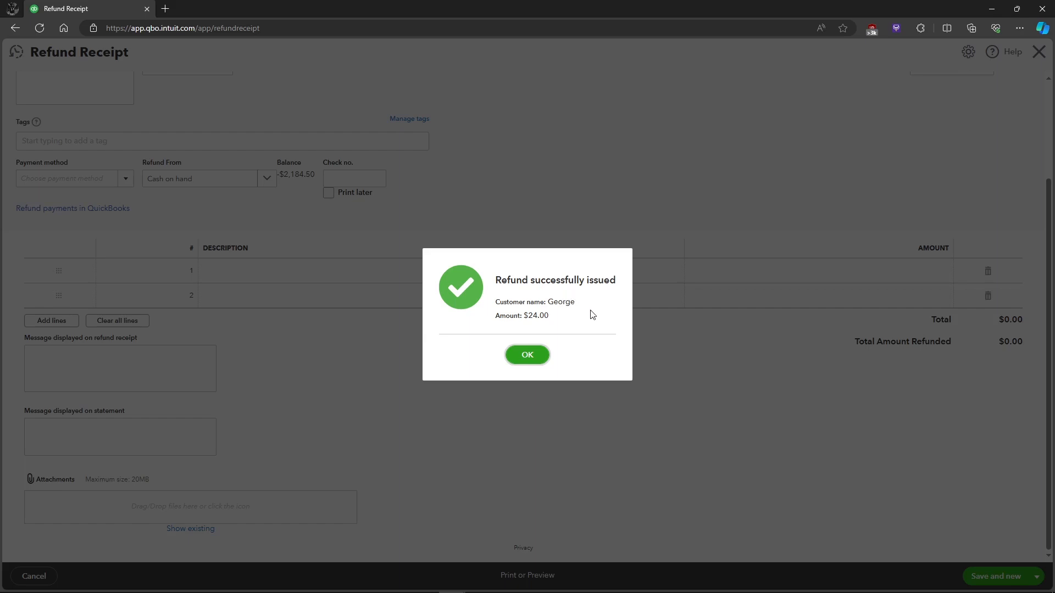
pyautogui.moveTo(548, 306)
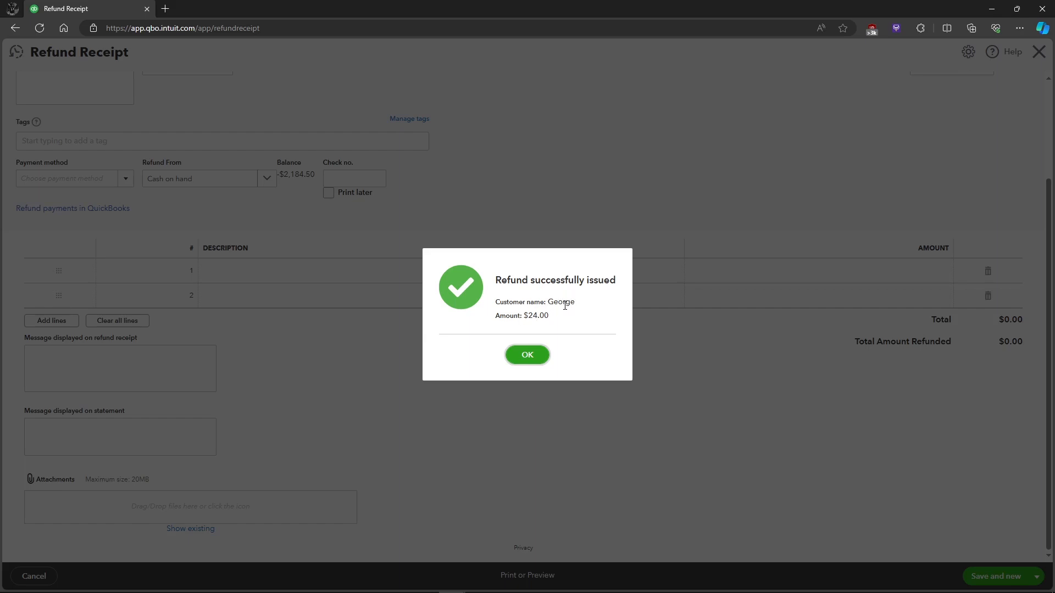
pyautogui.moveTo(559, 333)
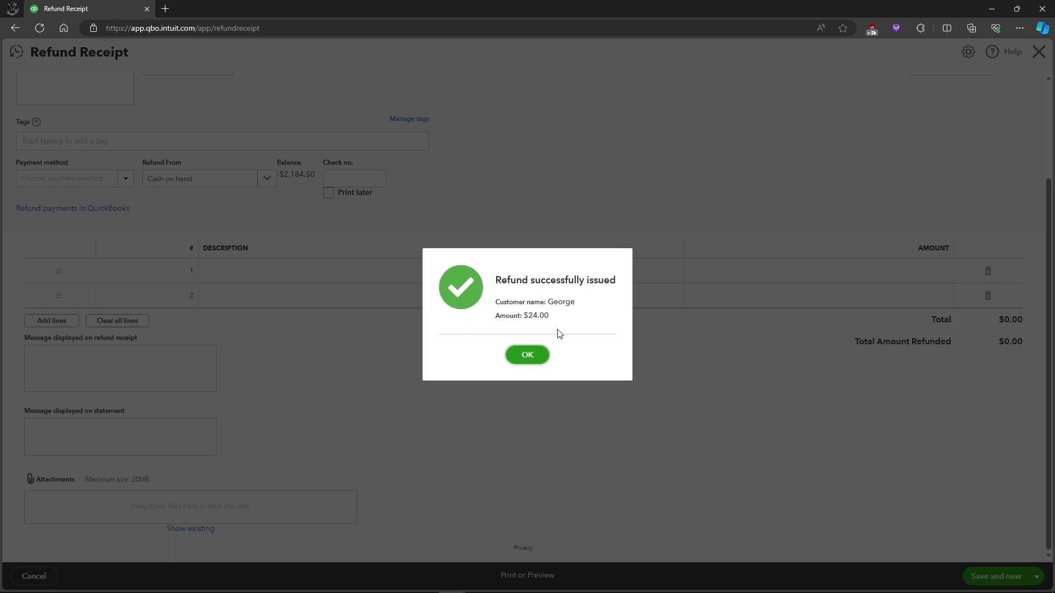
pyautogui.moveTo(574, 353)
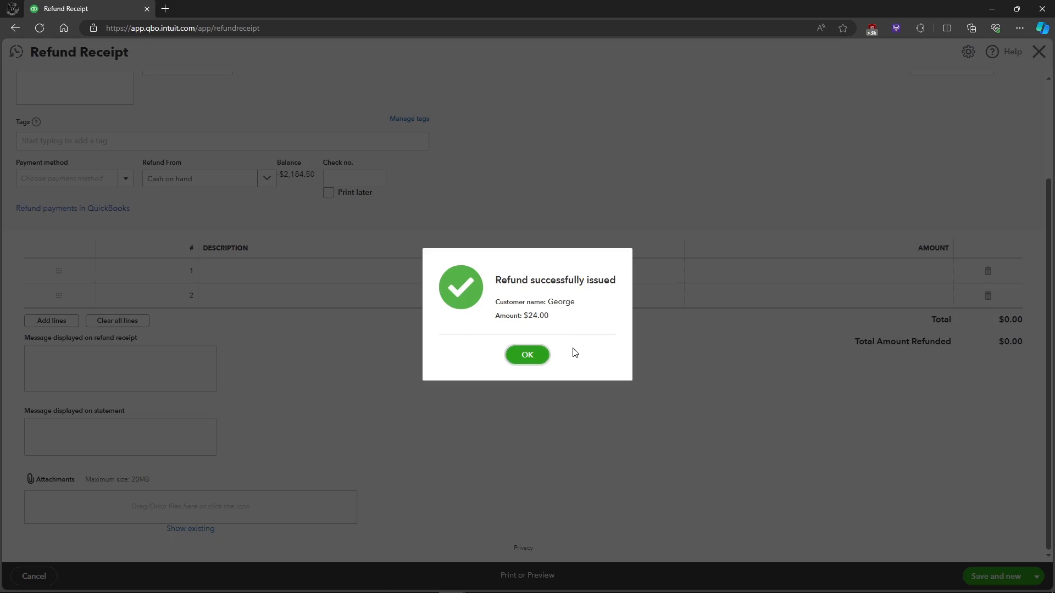